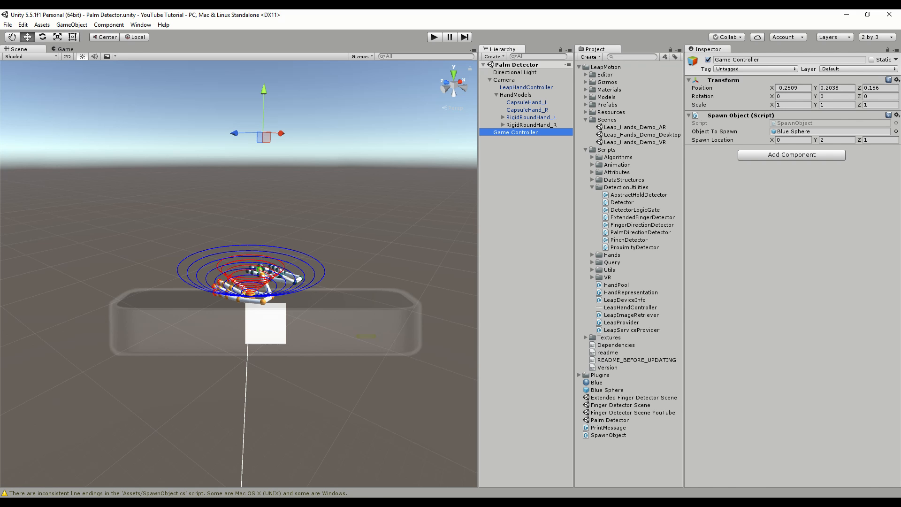
# Add a Detector Logic Gate component to the RigidRoundHand_R hand
pyautogui.click(532, 115)
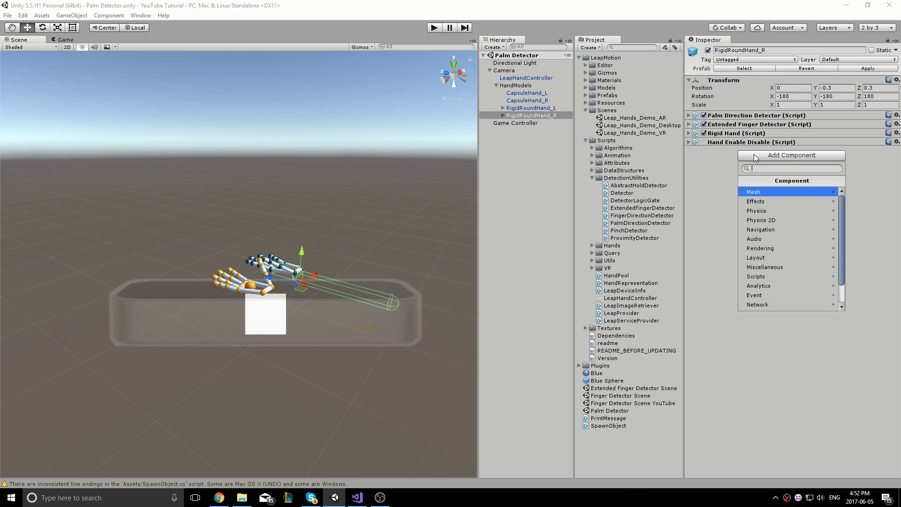
pyautogui.write('Detecto')
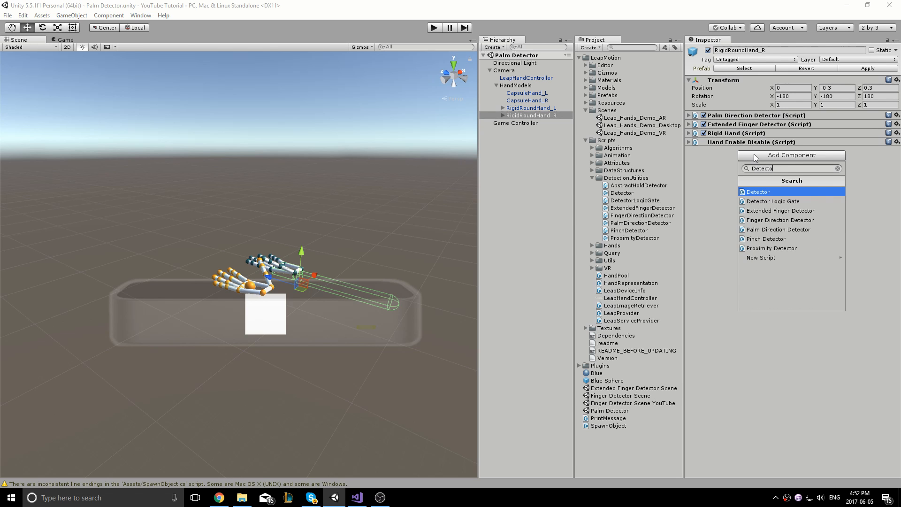
pyautogui.click(771, 201)
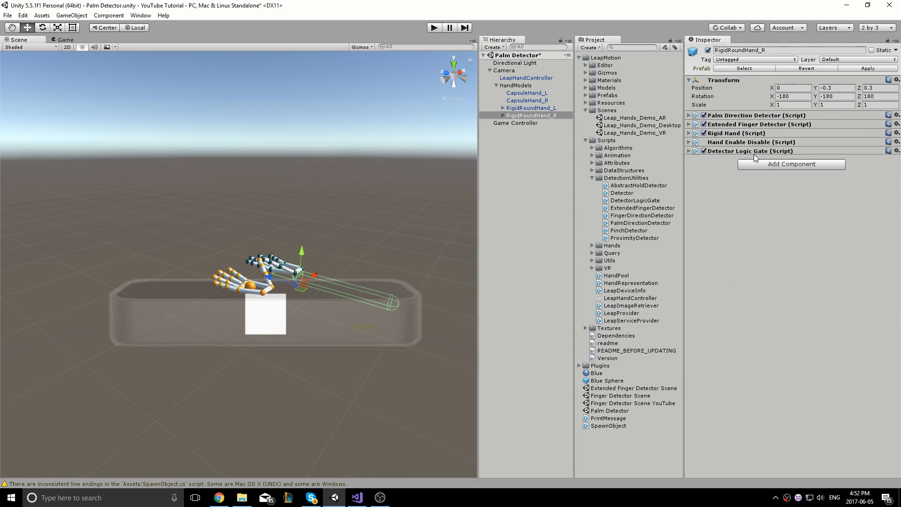
pyautogui.click(689, 150)
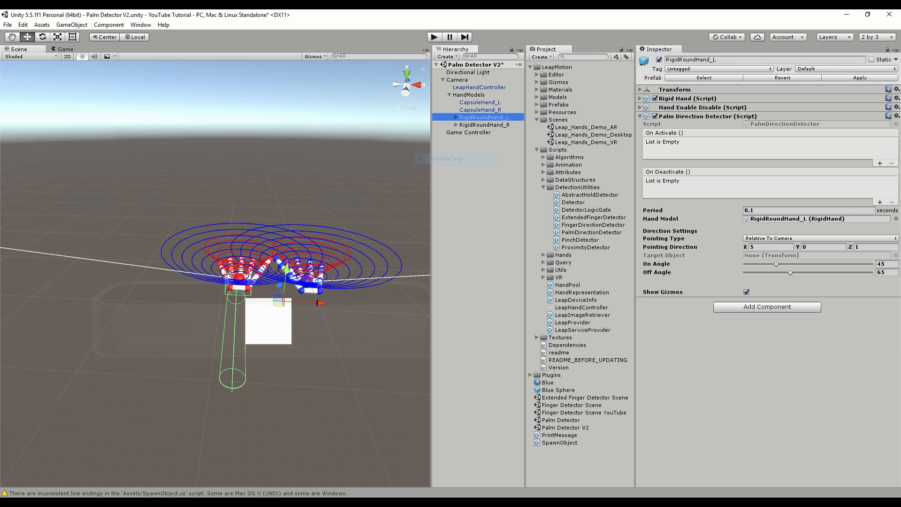
pyautogui.click(485, 125)
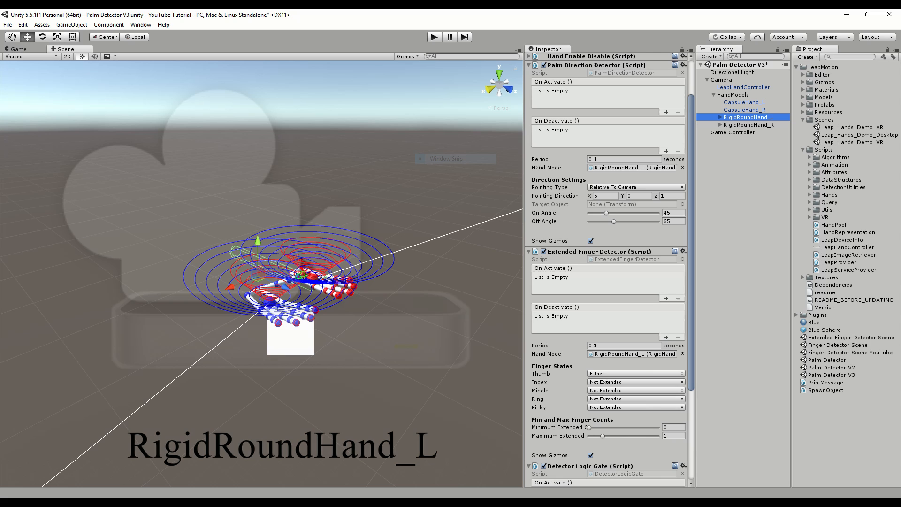
# Review RigidRoundHand_R's detectors, then show the Game Controller's AND Detector Logic Gate
pyautogui.click(748, 125)
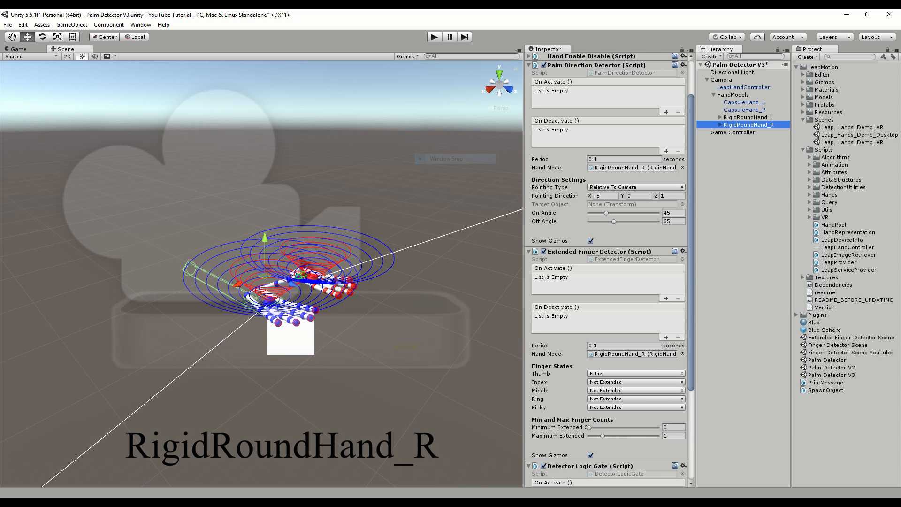
pyautogui.click(732, 132)
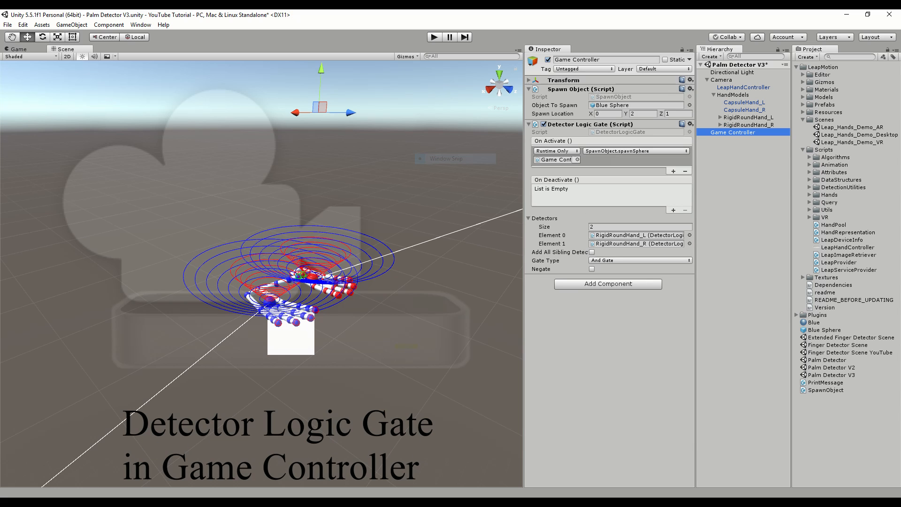